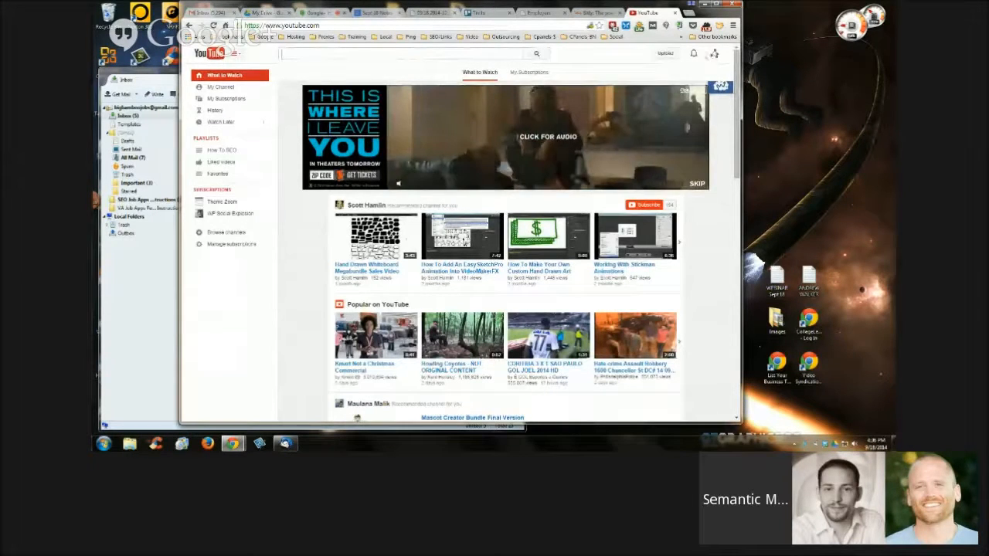
Open the Semantic Mastery channel's Creator Studio dashboard from the account avatar menu
click(713, 53)
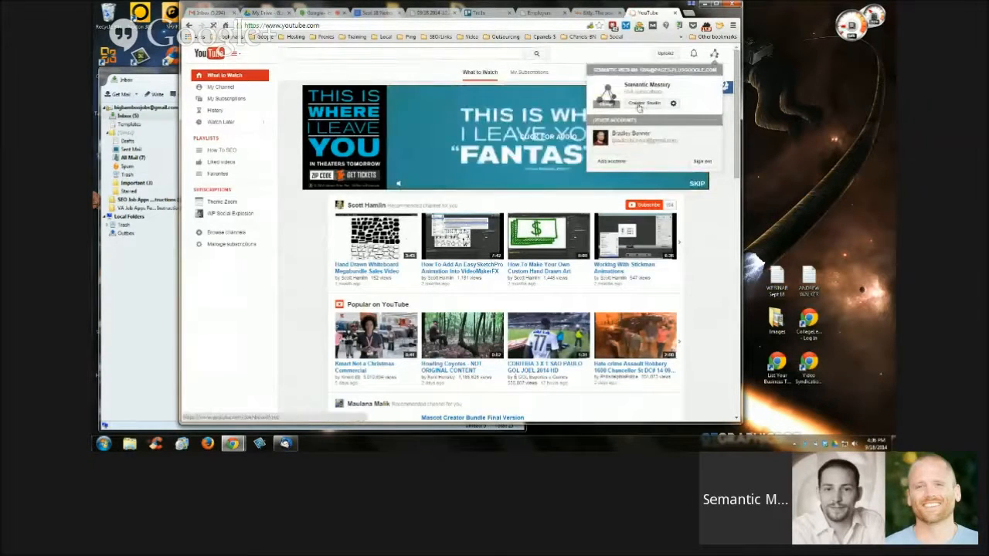
click(645, 102)
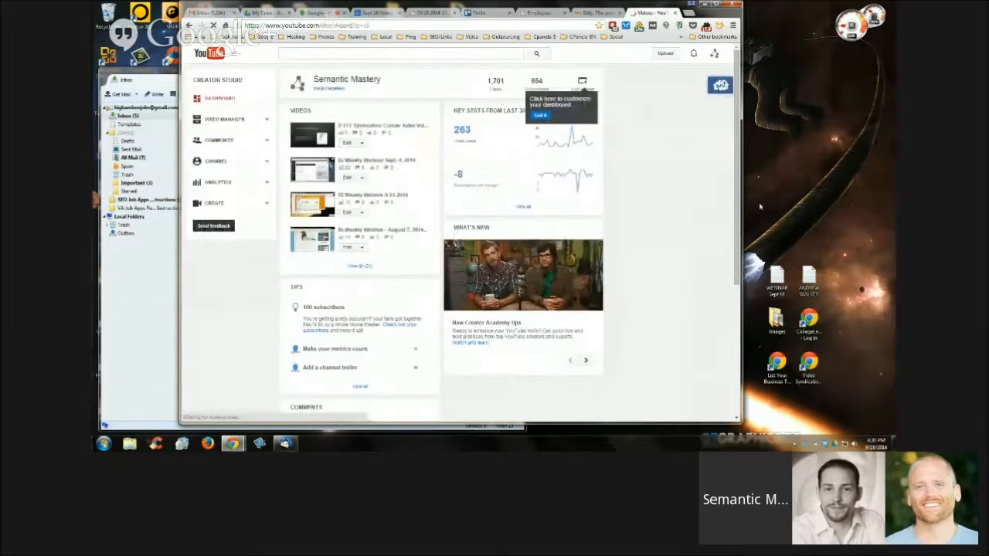
Open Video Manager to list the channel's uploaded videos, newest first
click(224, 119)
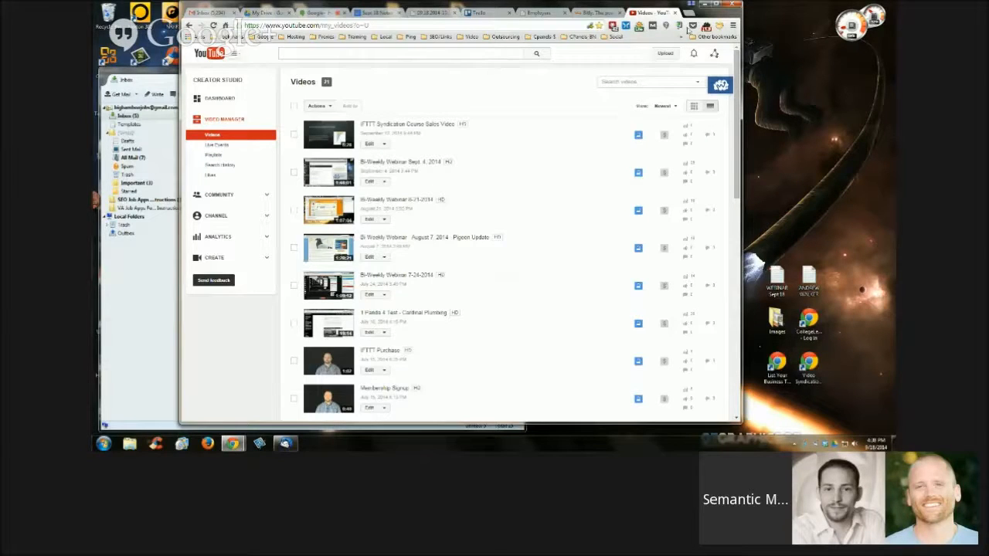
Load blog.cardinalplumbing.us in a new Chrome tab
click(645, 13)
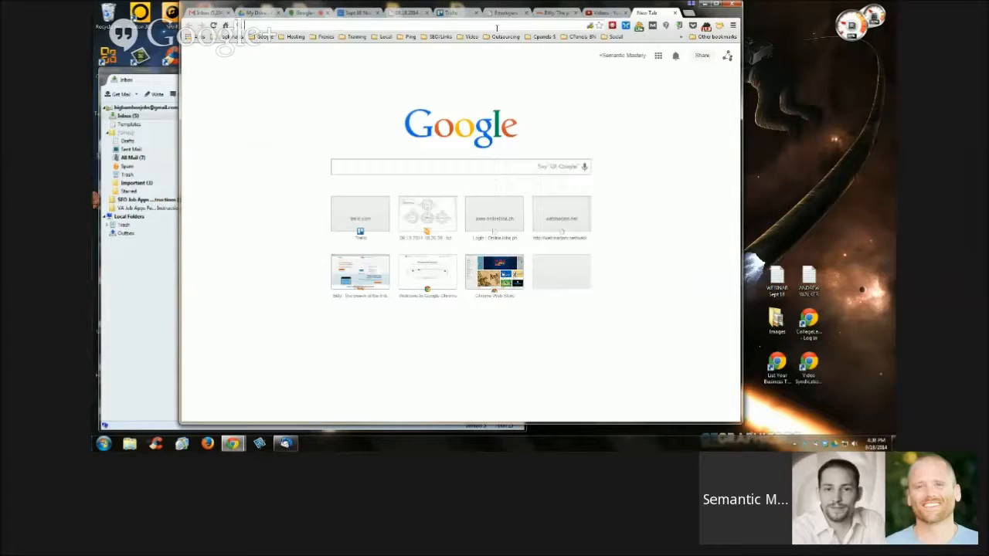
text(blog.cardinalplumbing.us)
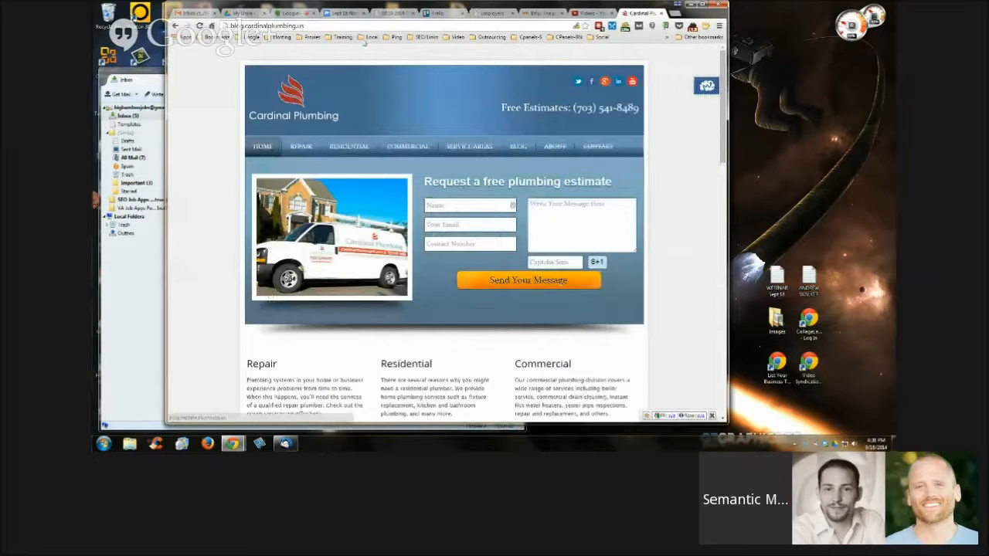
Navigate through Service Areas and Fairfax County to the Vienna Virginia Plumbing Services page
click(344, 14)
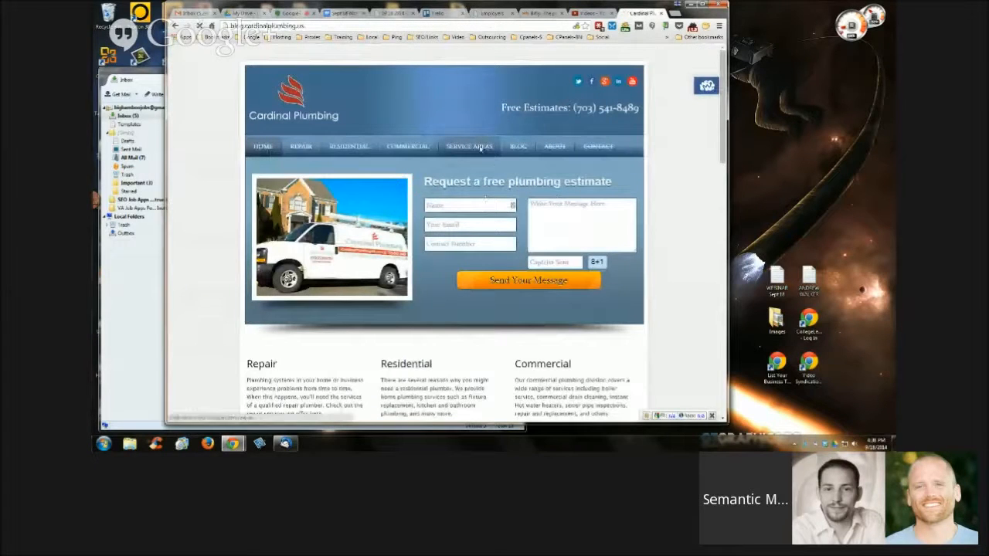
click(468, 146)
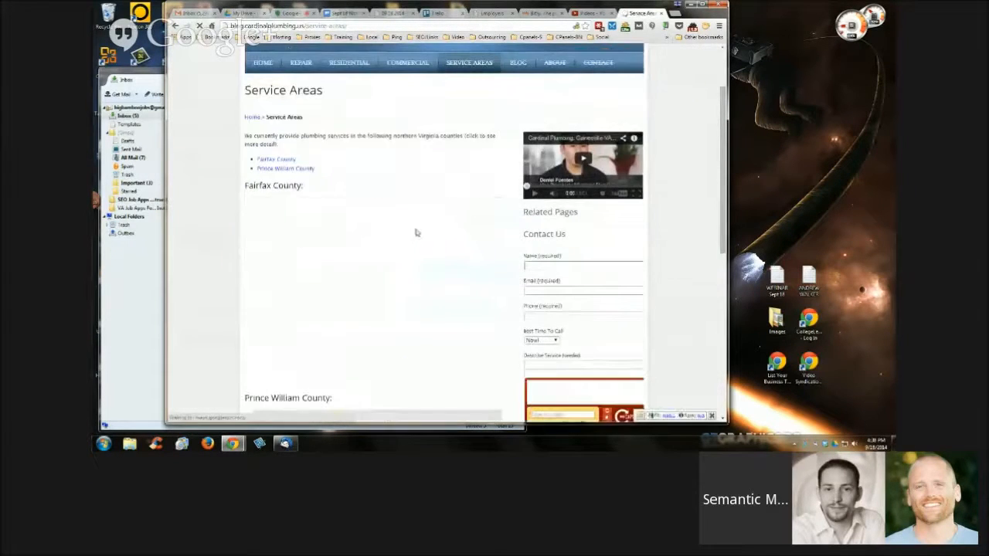
click(276, 159)
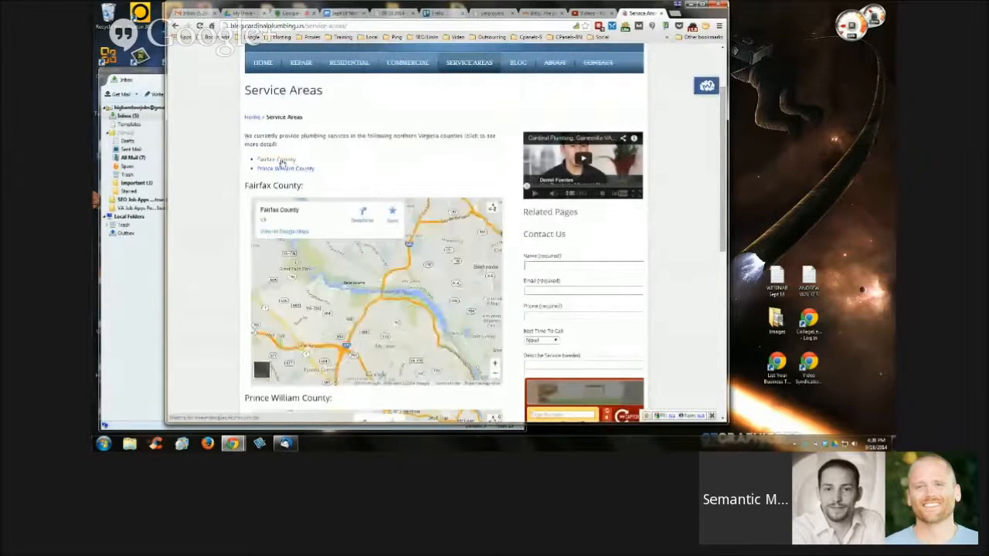
click(276, 159)
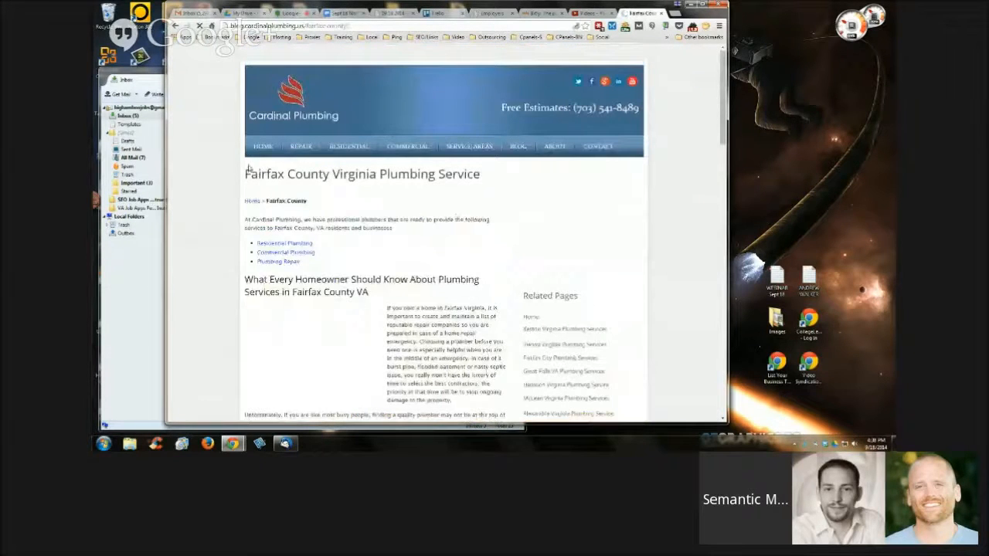
scroll(down, 3)
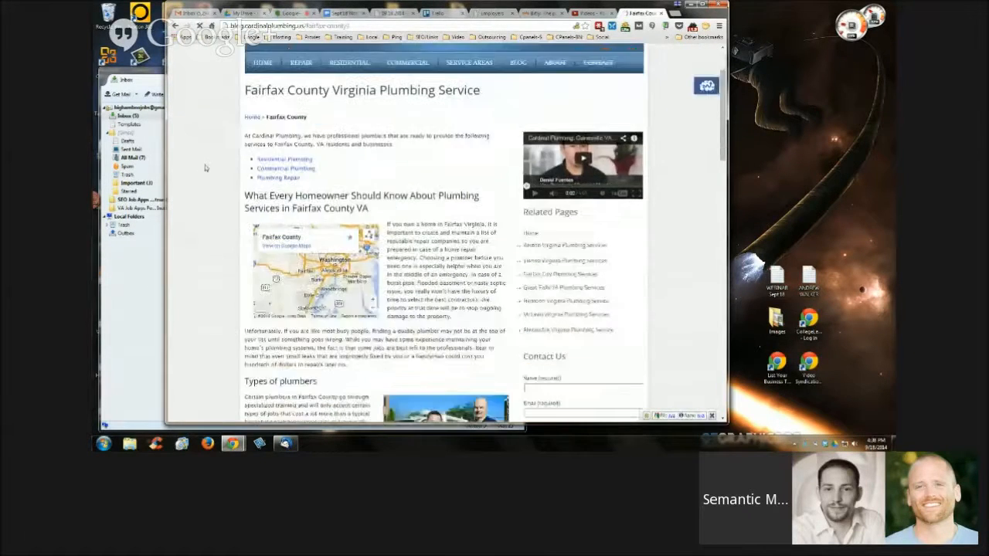
scroll(down, 3)
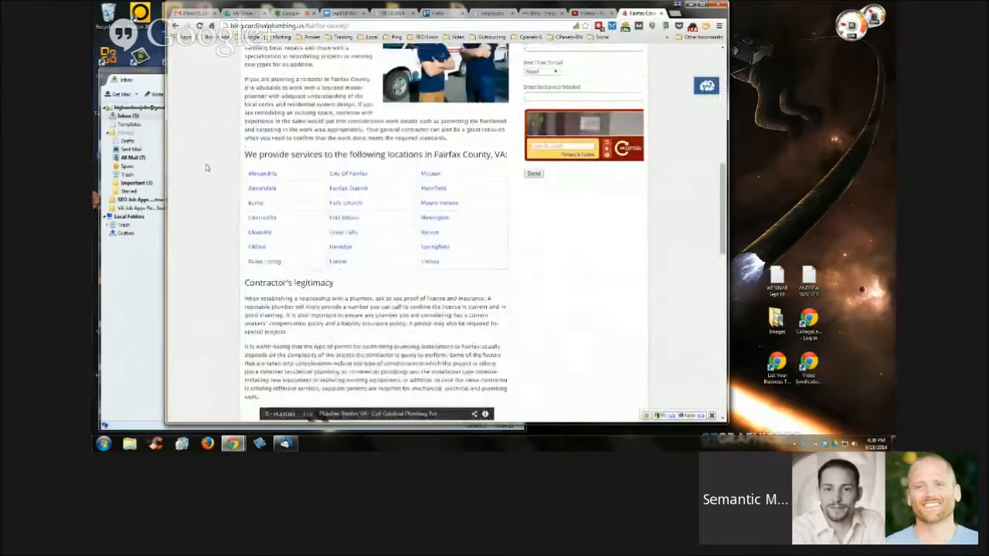
scroll(down, 3)
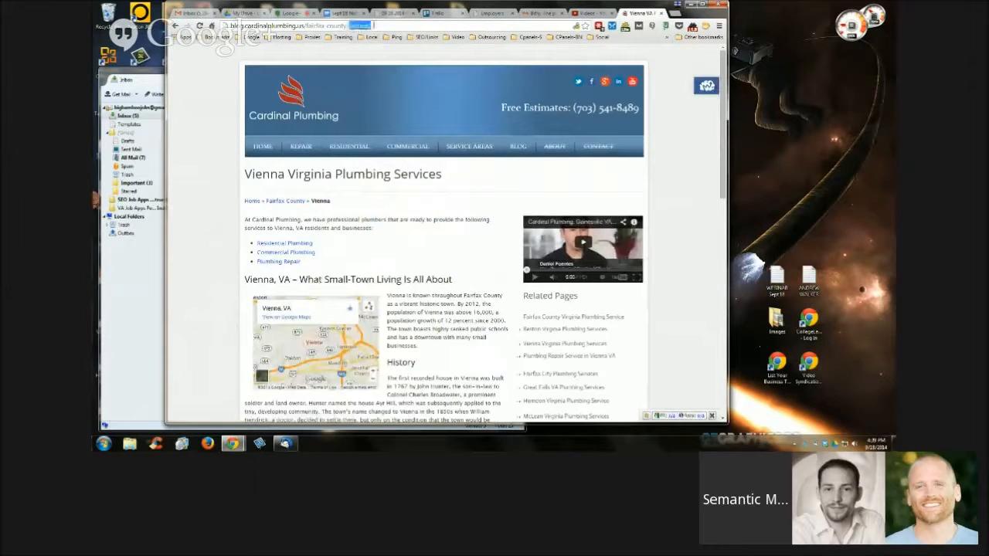
mouse_move(662, 188)
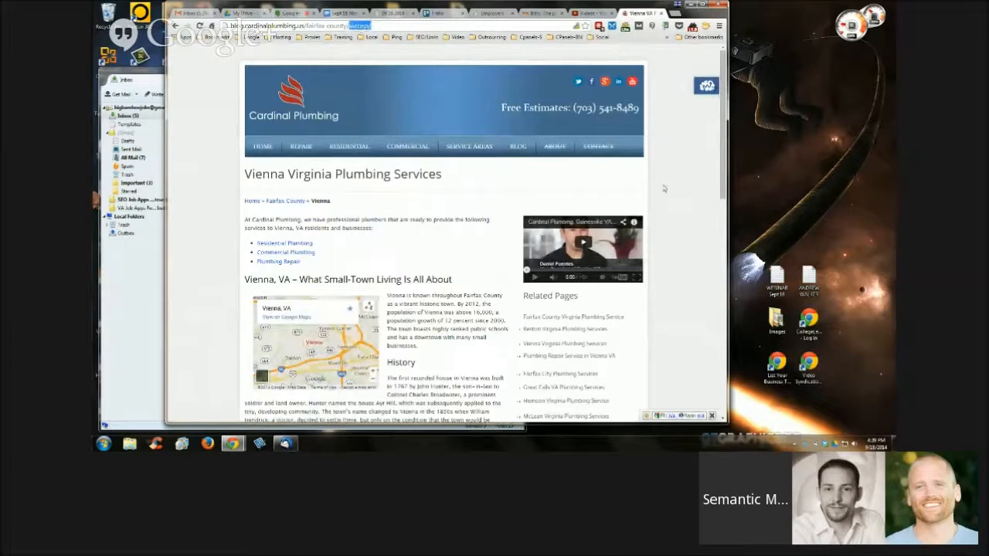
Scroll the Vienna page and follow its 'see all of the areas' link
scroll(down, 3)
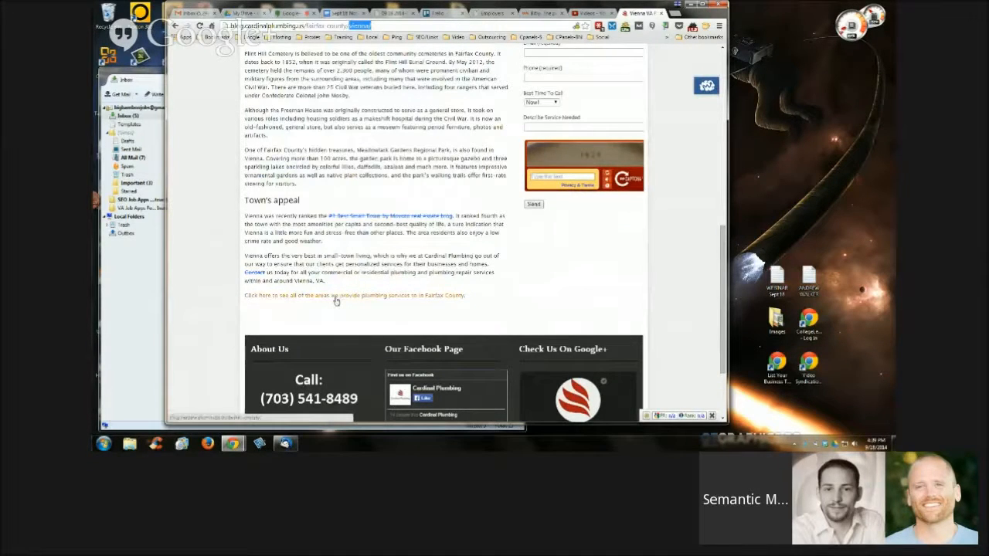
mouse_move(329, 301)
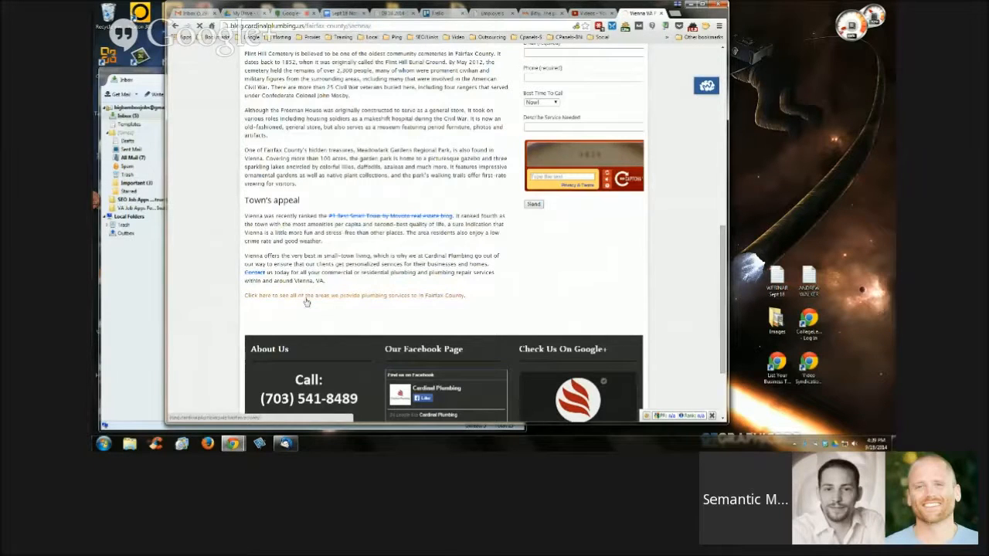
click(353, 295)
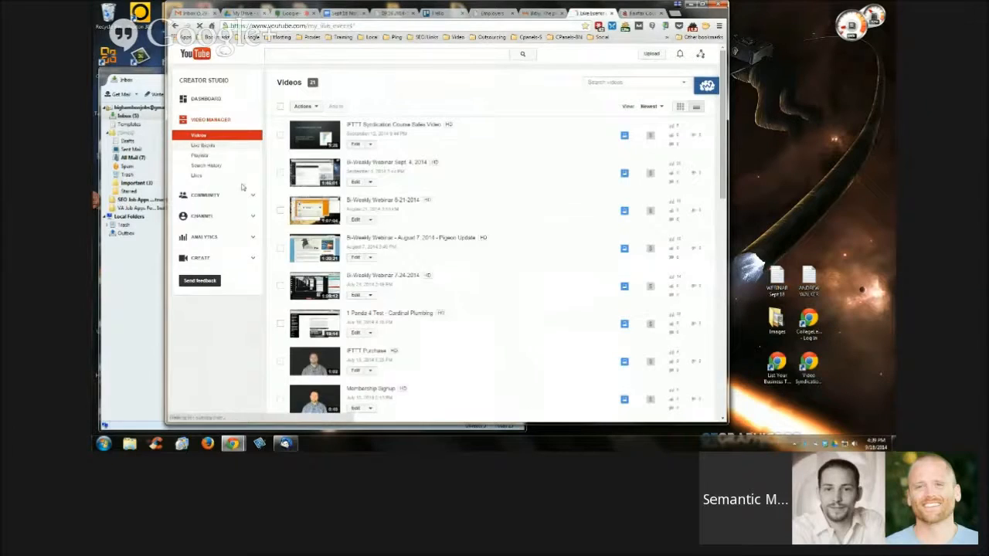
Create a public playlist titled 'Fairfax county Plumbing Service' from the Playlists page
click(199, 155)
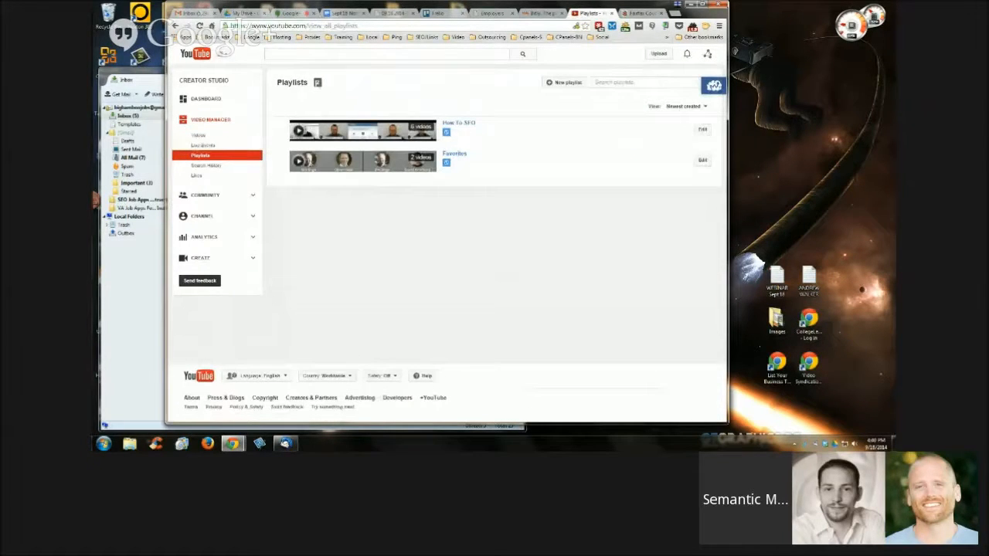
click(567, 82)
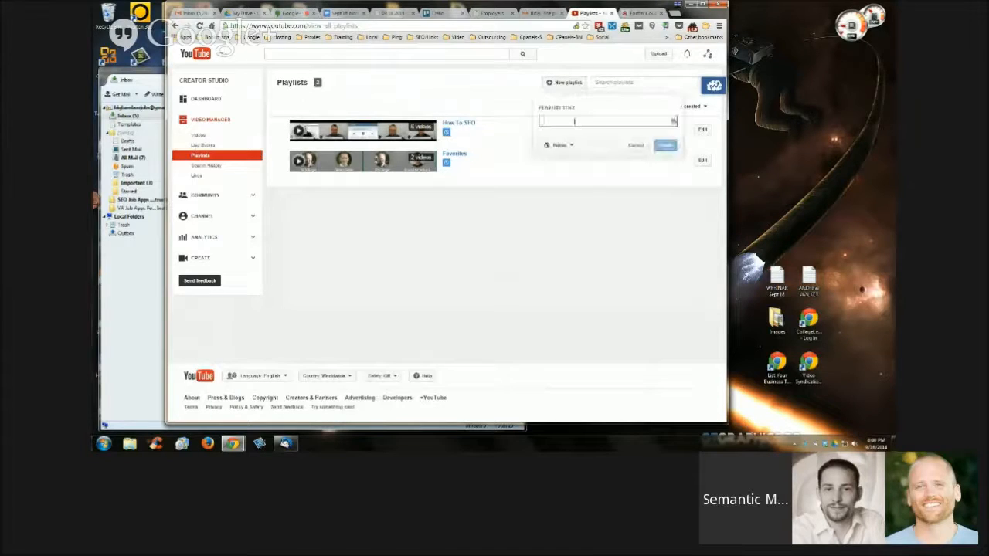
text(R)
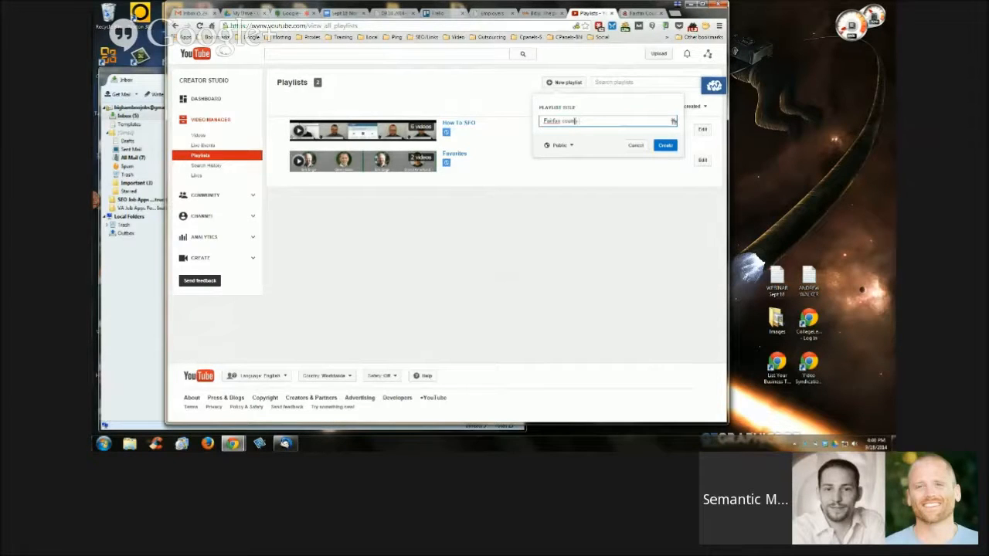
text(Fl)
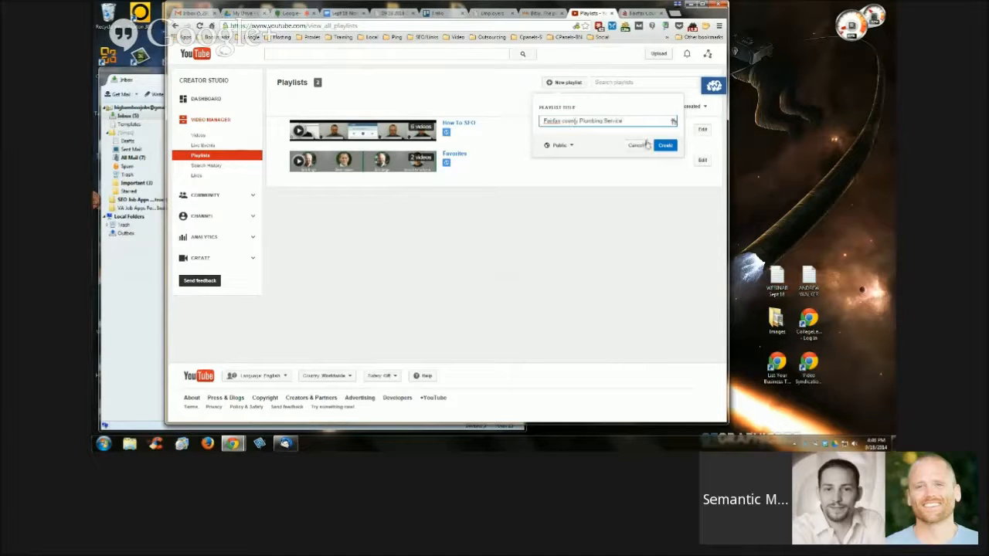
click(665, 145)
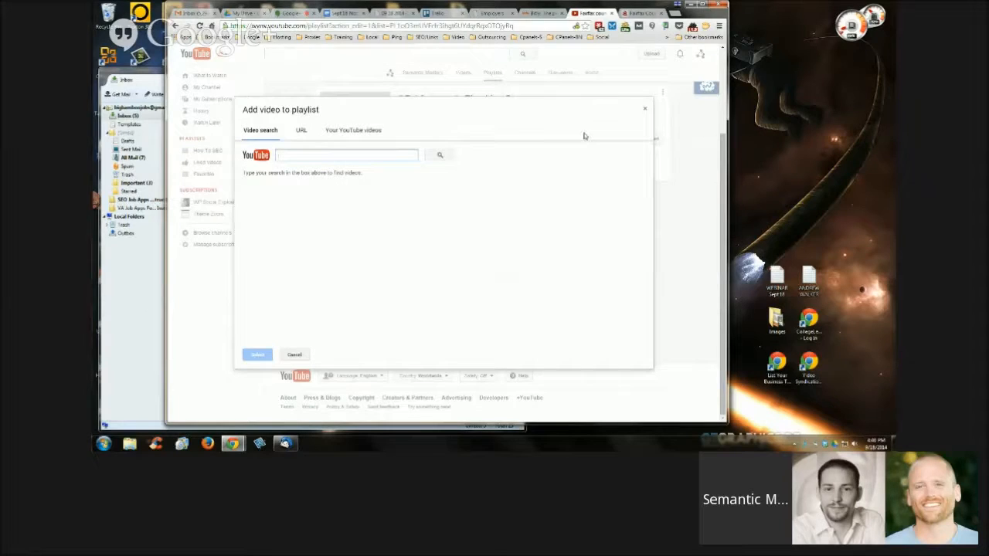
mouse_move(551, 141)
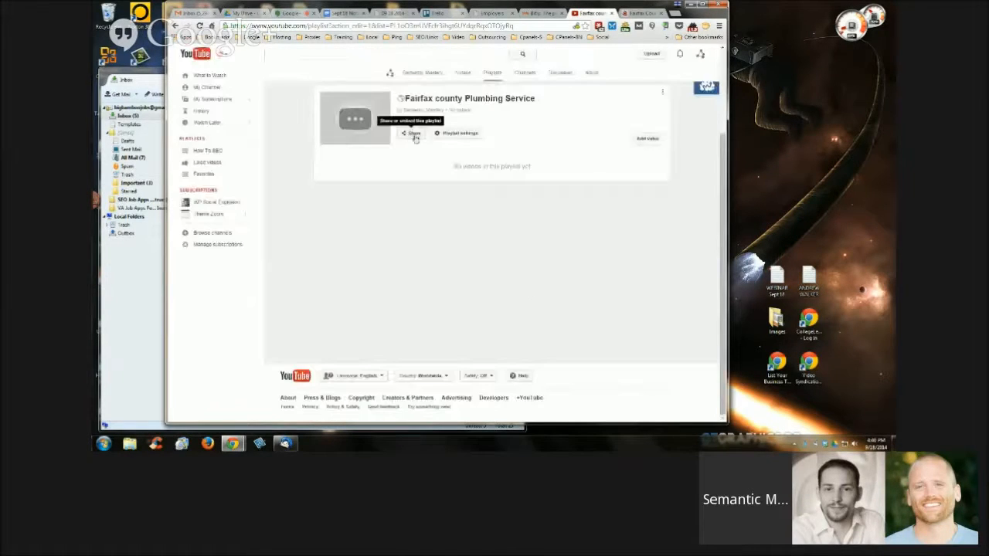
Display the share link for the empty Fairfax county Plumbing Service playlist
right_click(483, 194)
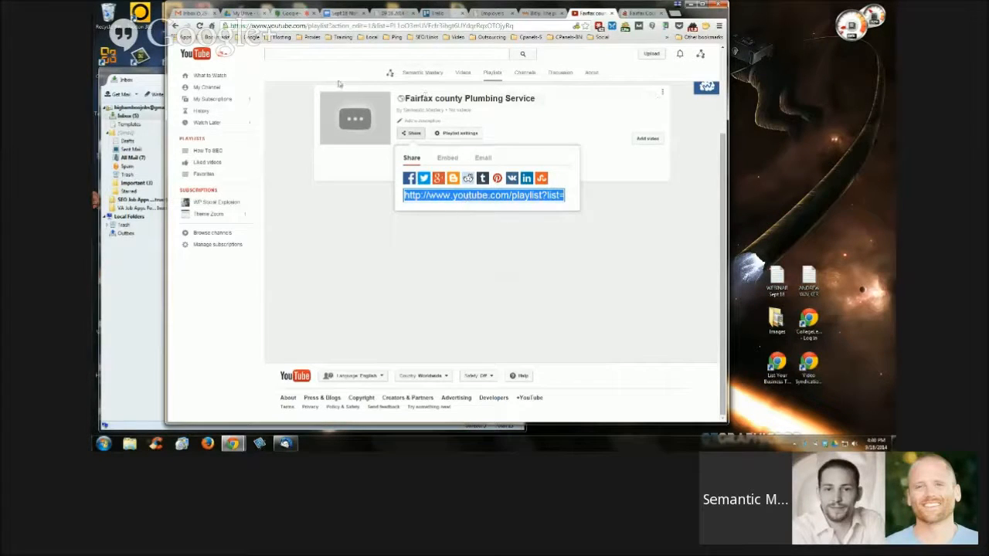
mouse_move(350, 238)
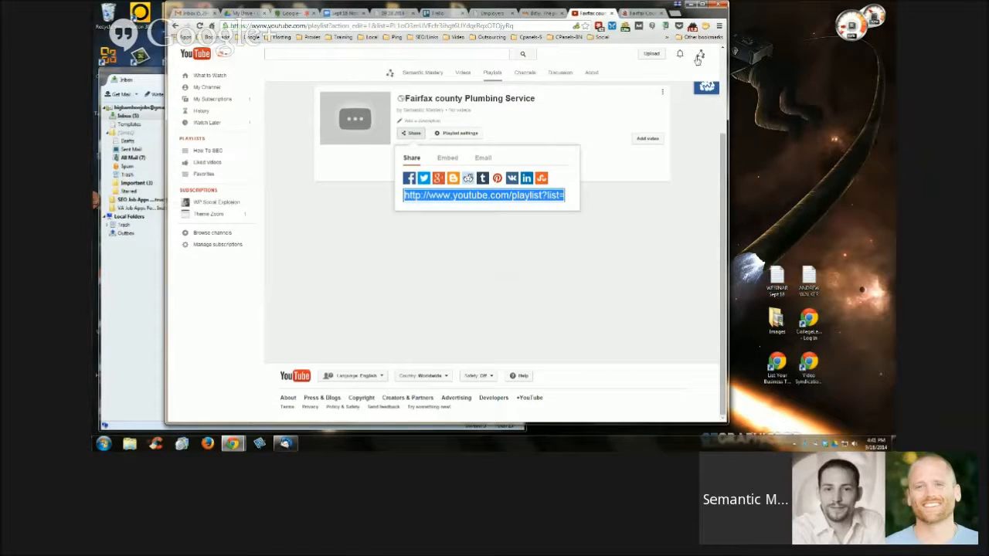
Go via Creator Studio and Video Manager to Playlists, open How To SEO, and show its link
click(699, 53)
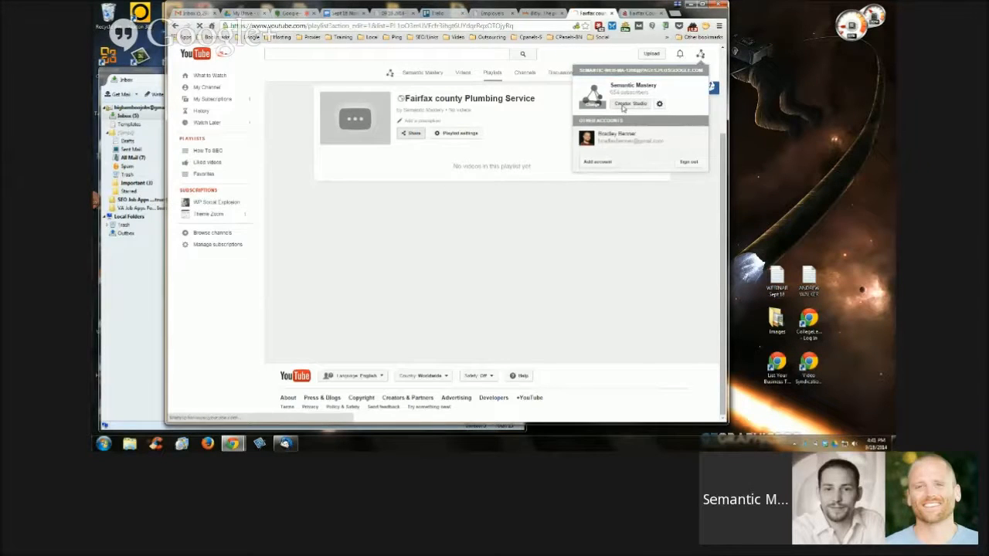
click(631, 103)
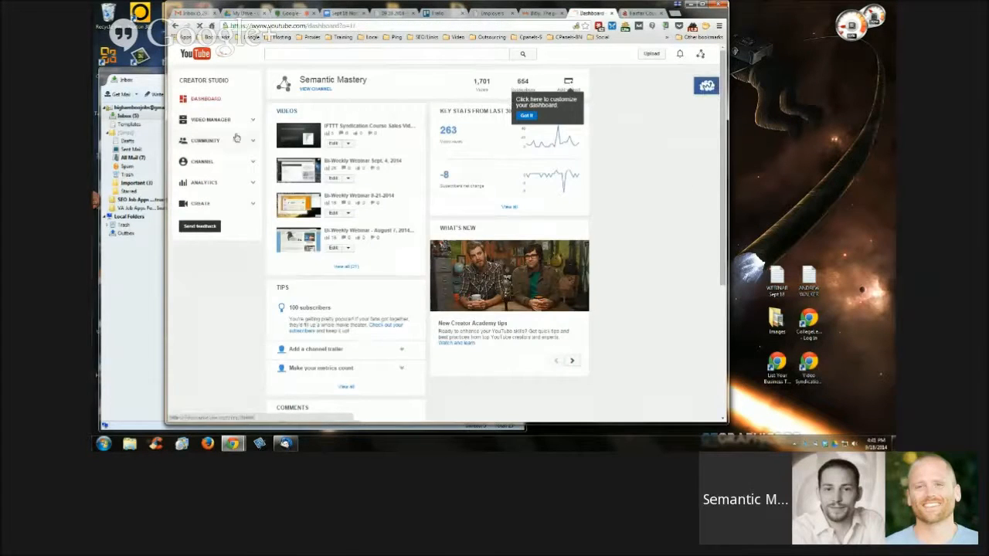
click(210, 120)
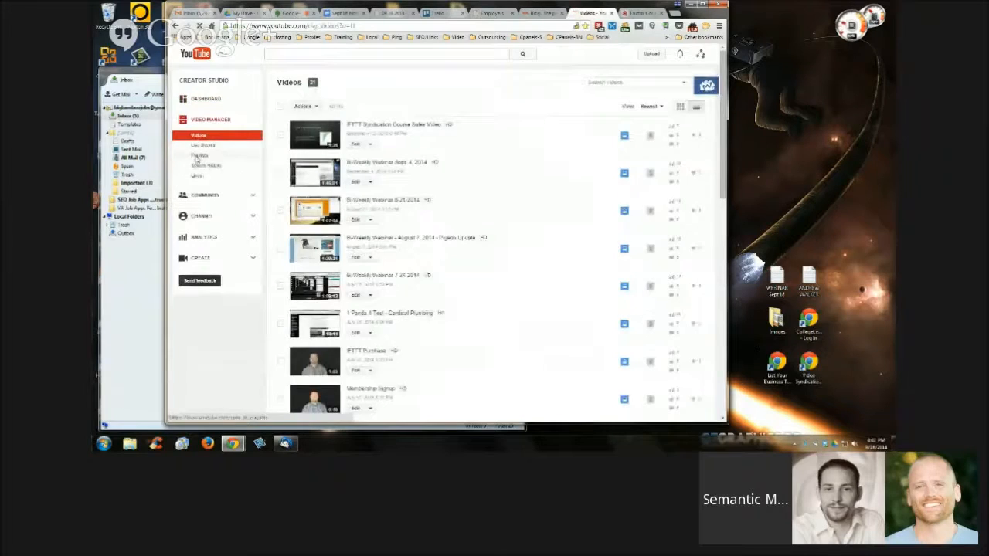
click(199, 155)
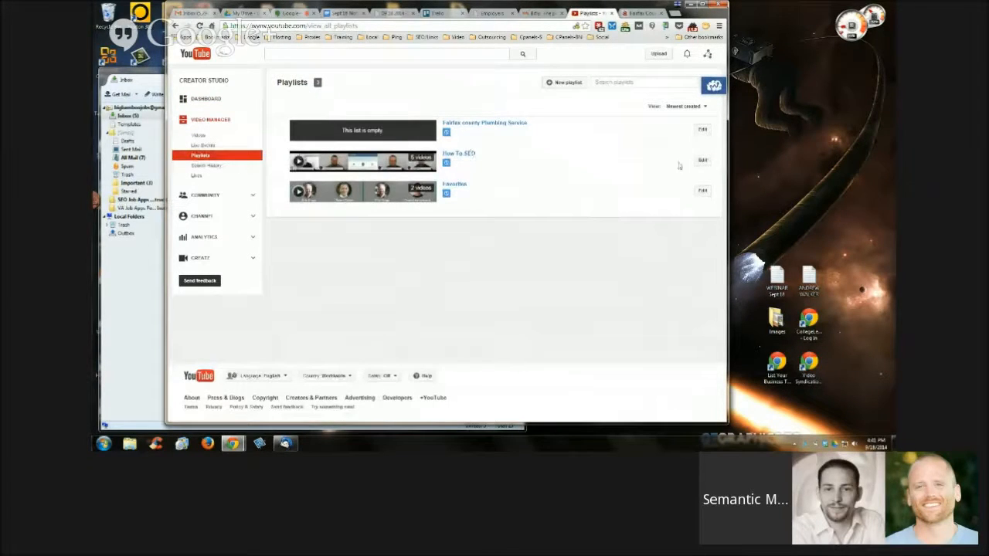
click(458, 153)
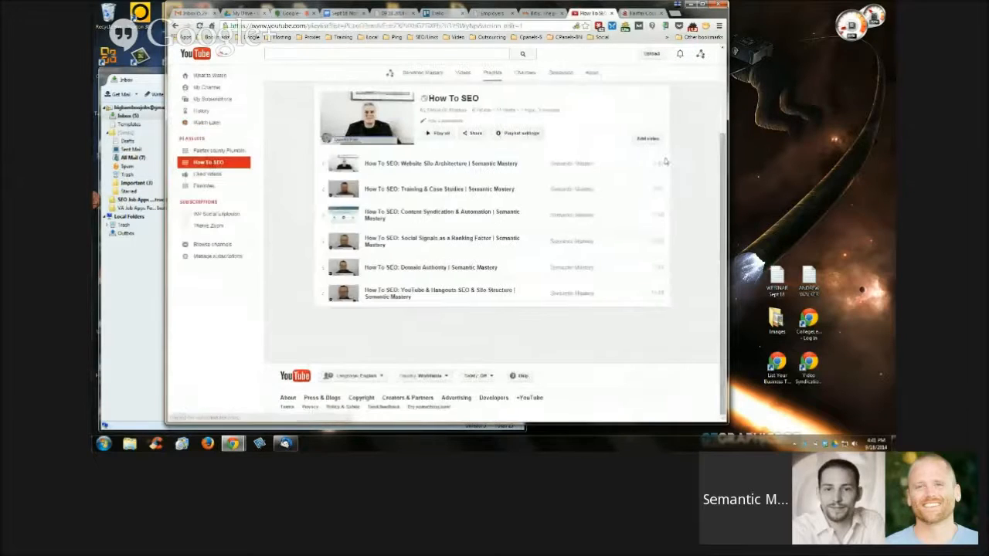
click(472, 132)
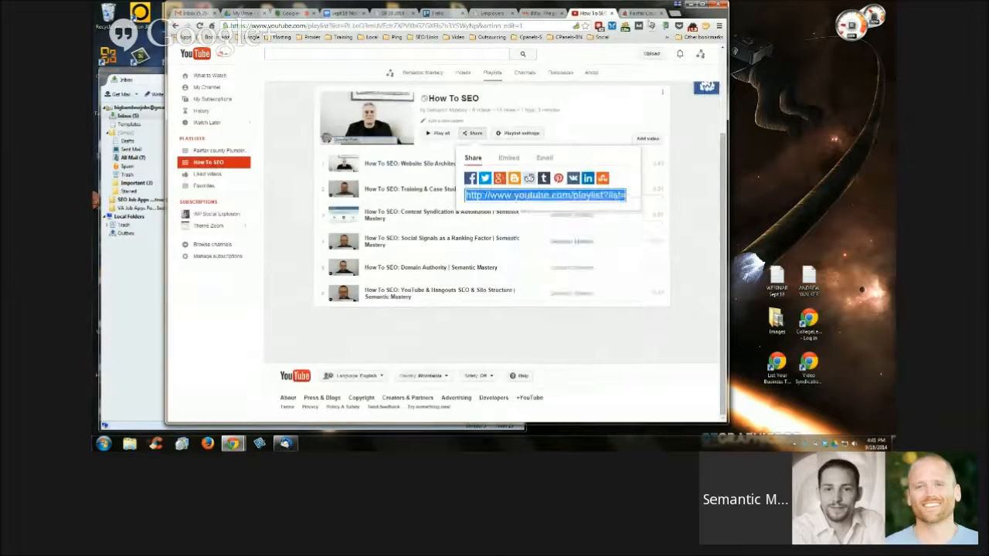
Select the How To SEO playlist share URL to open it in Firefox
click(533, 322)
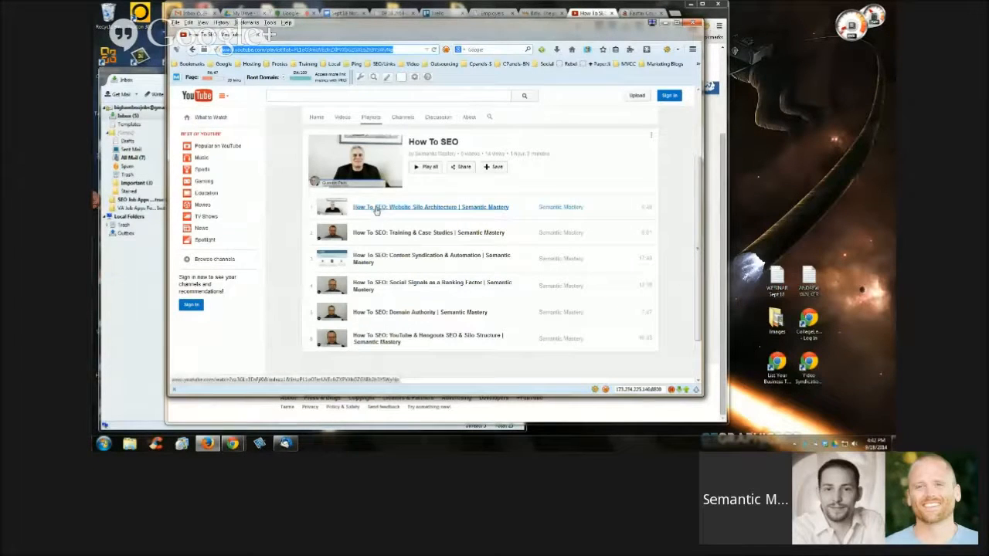
Play the first How To SEO video within the playlist and show its Share options
click(432, 206)
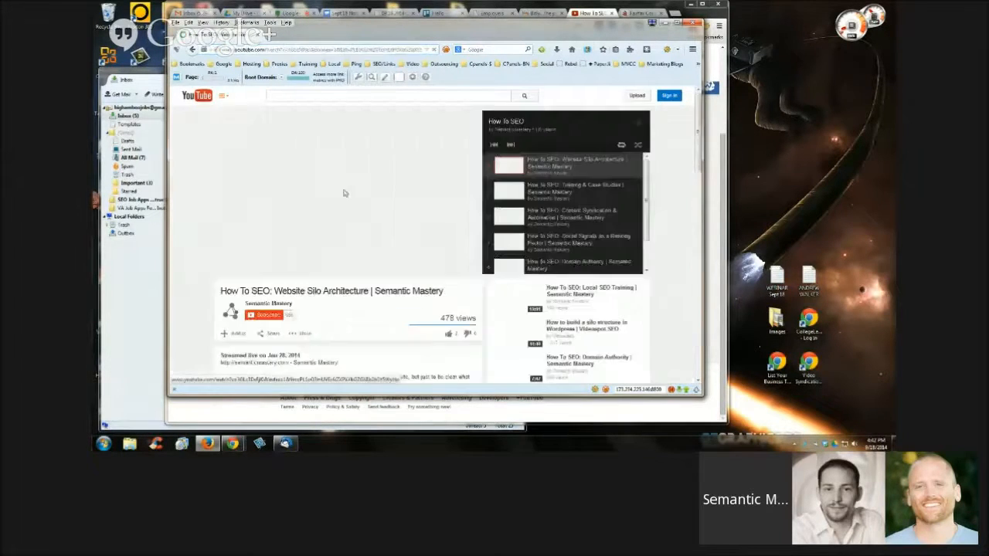
click(346, 193)
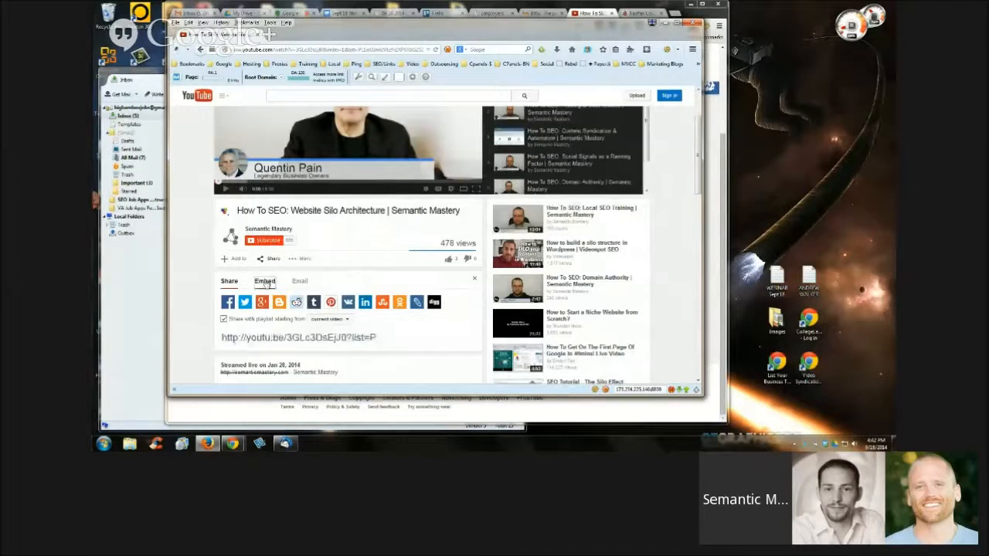
Display the iframe embed code for the first How To SEO video, shared with its playlist
click(264, 281)
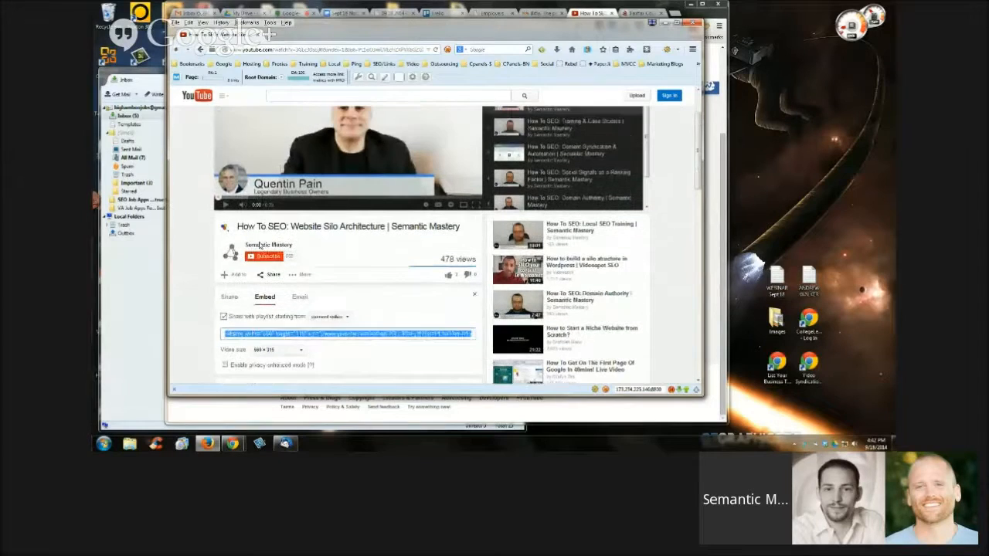
scroll(down, 3)
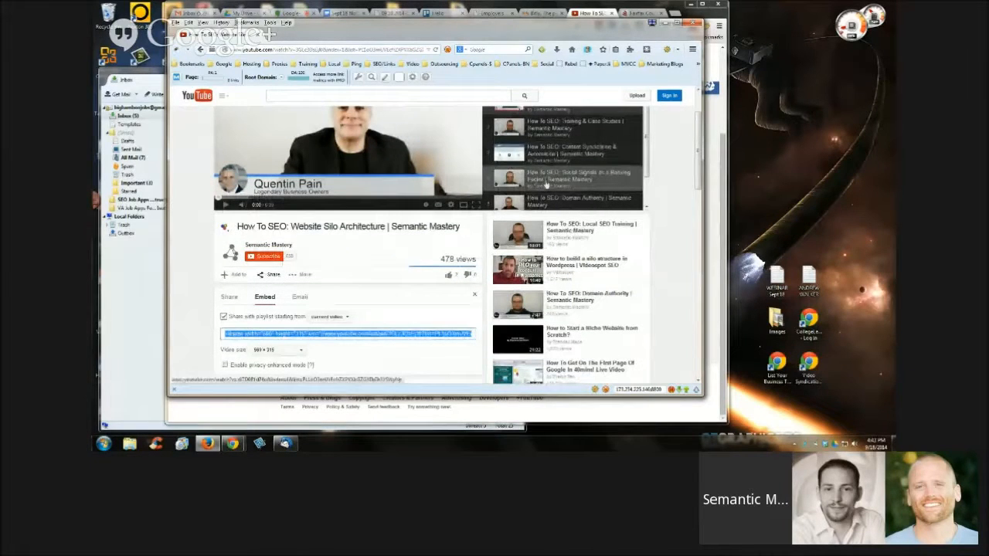
click(266, 256)
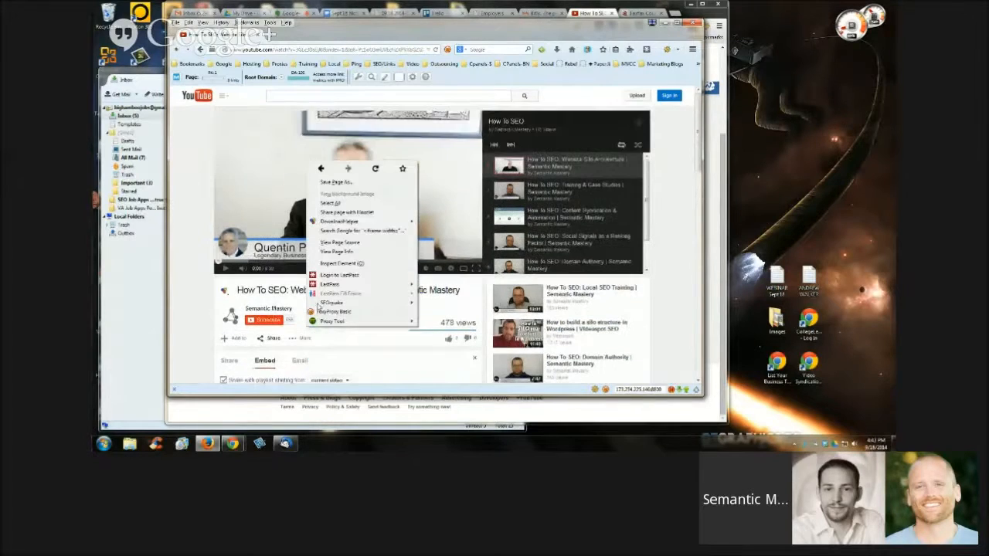
click(348, 193)
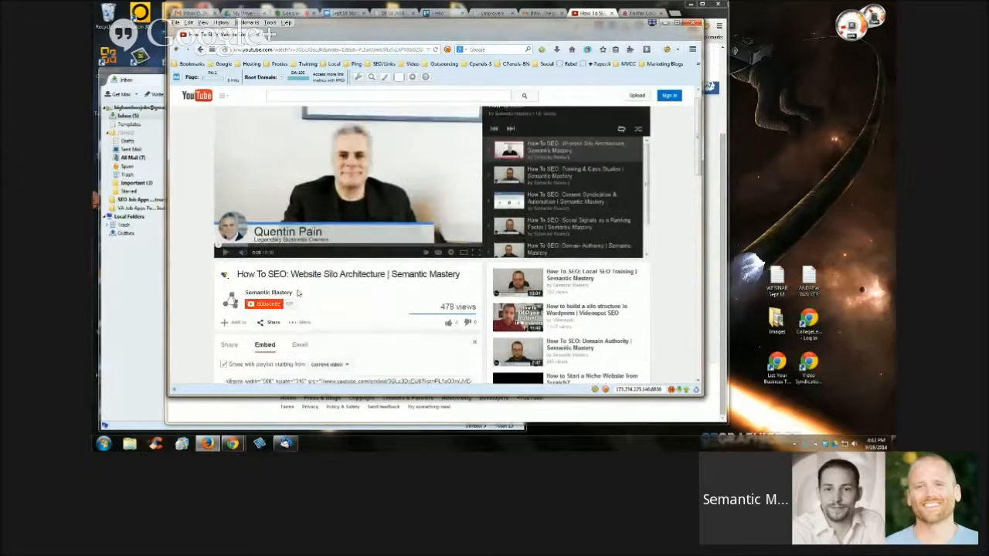
scroll(down, 3)
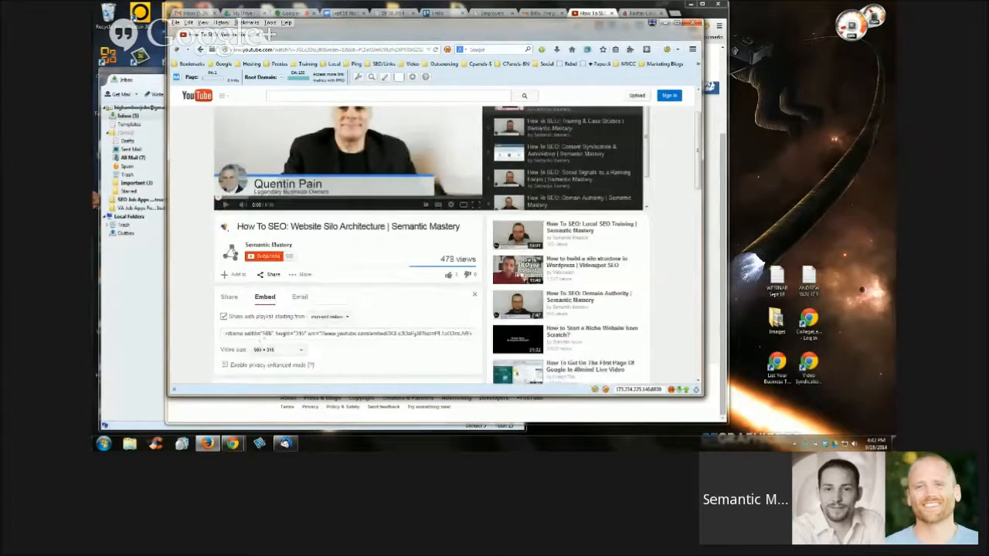